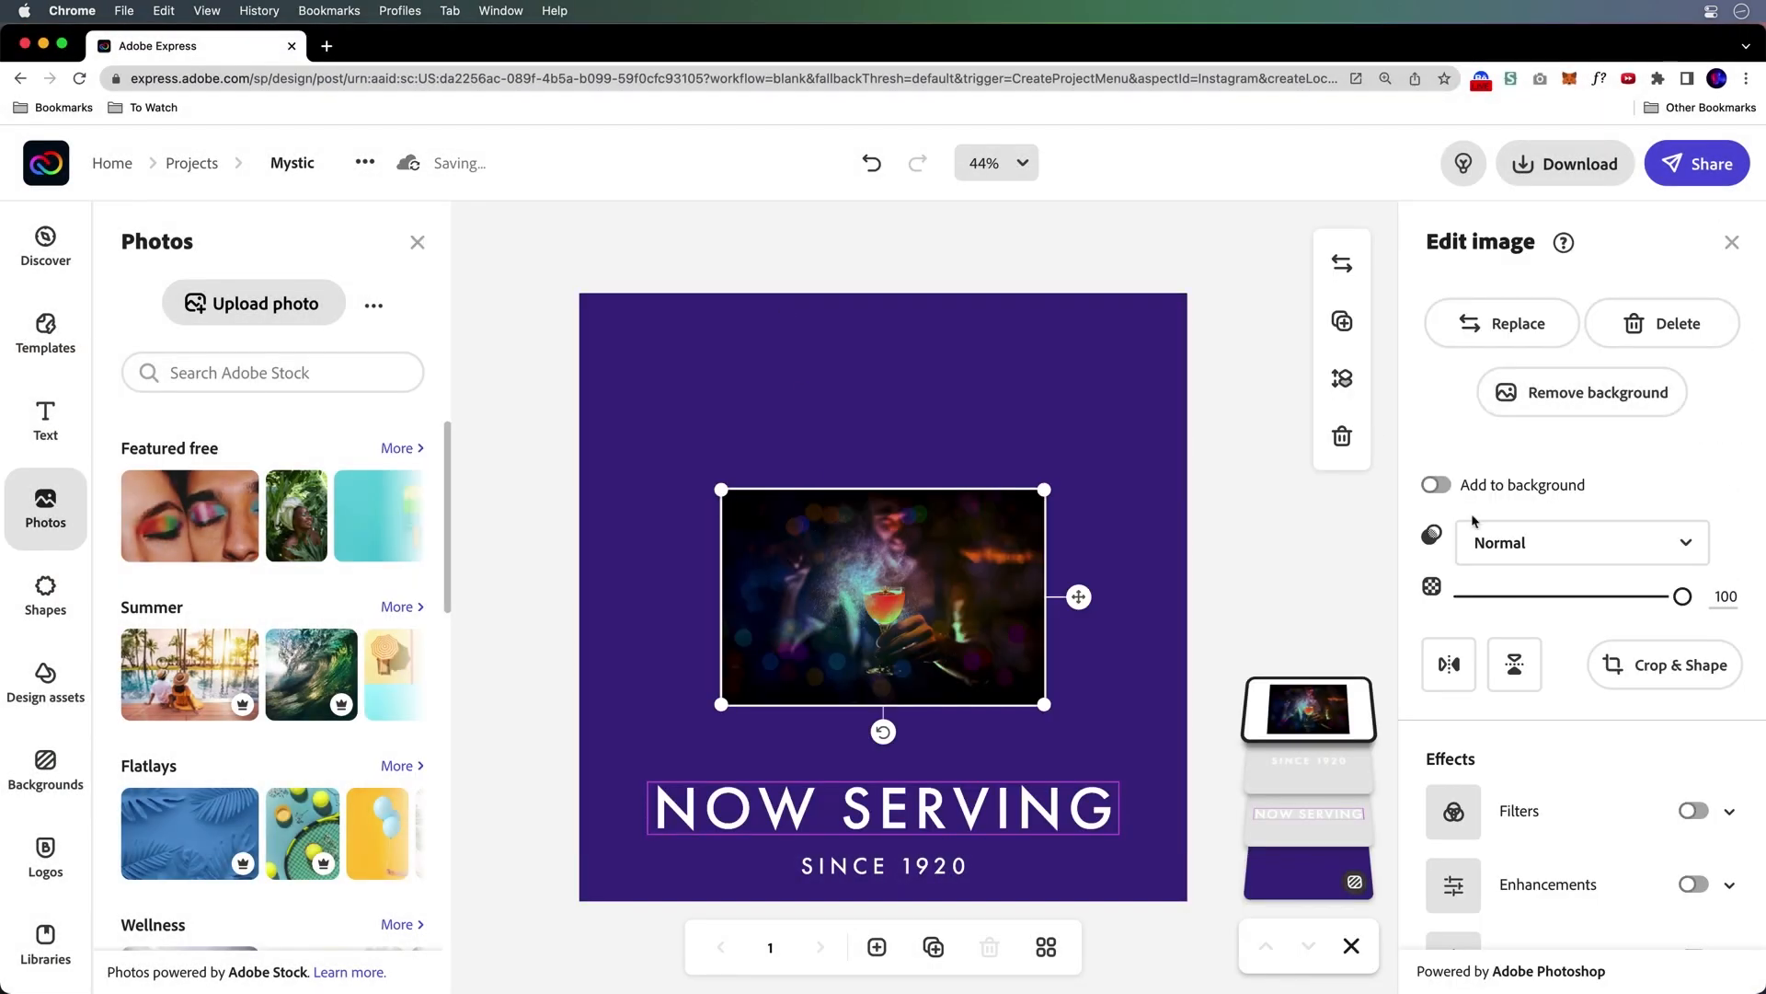
# Select the cocktail photo on the purple post to show its Edit image options.
pyautogui.click(1565, 163)
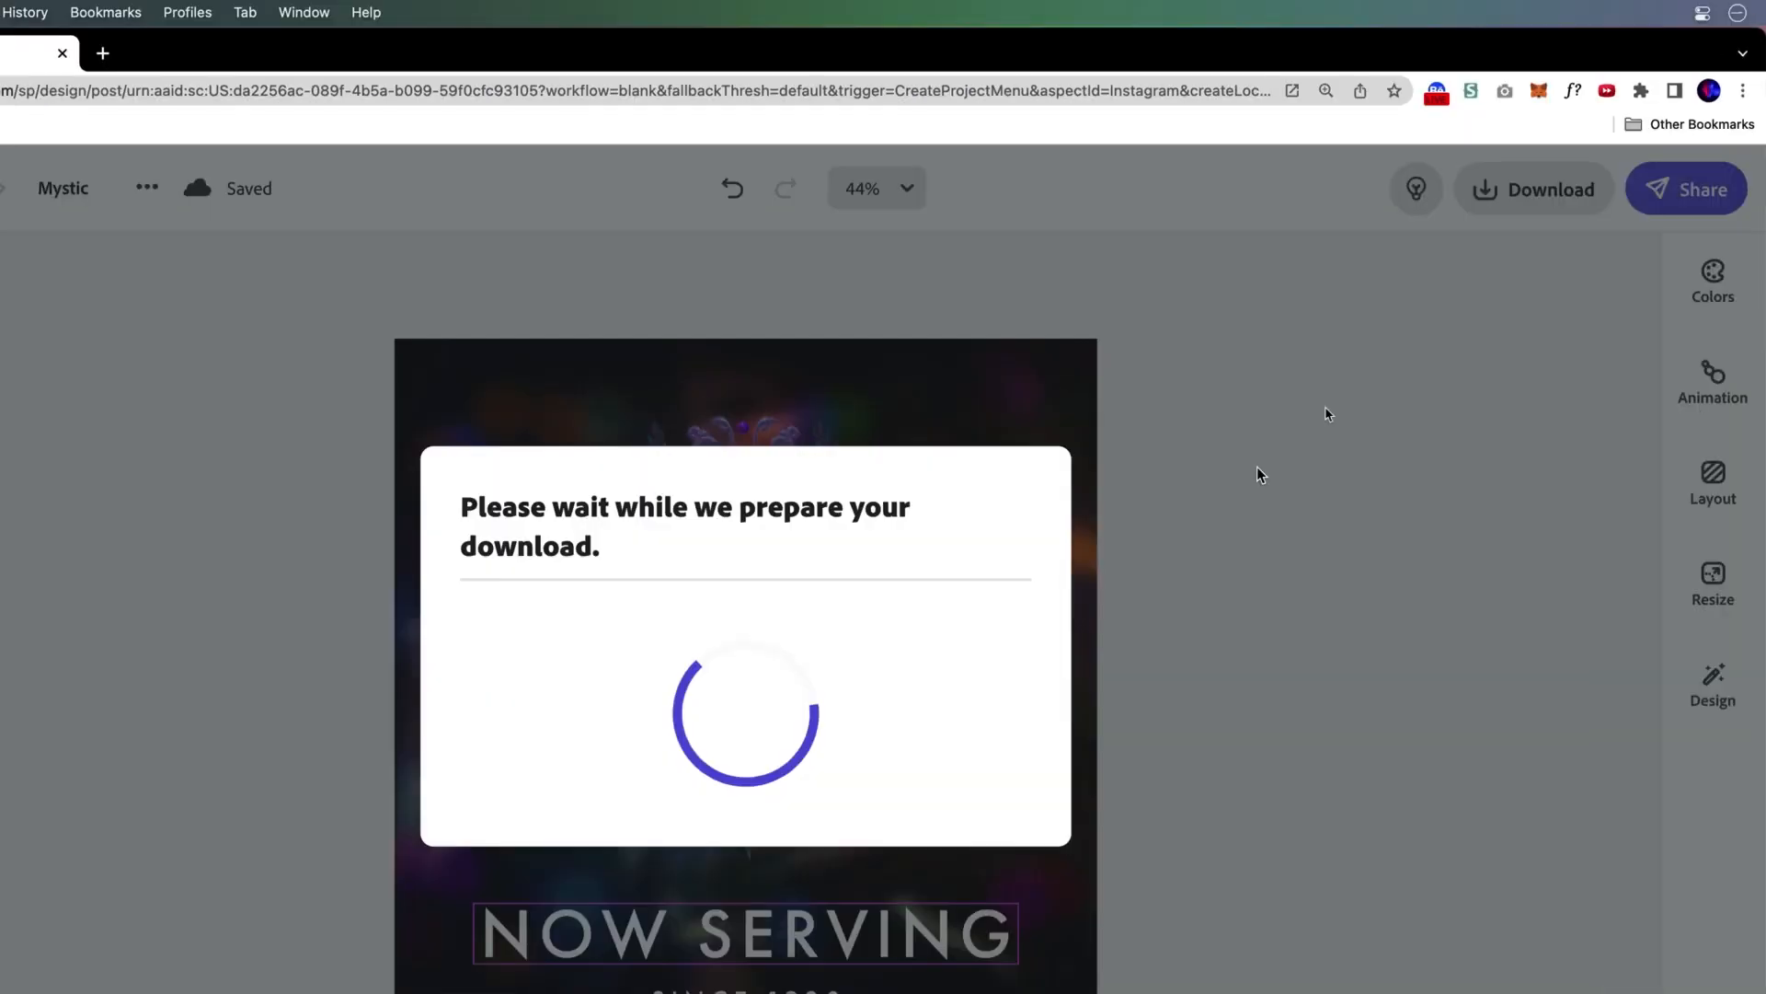